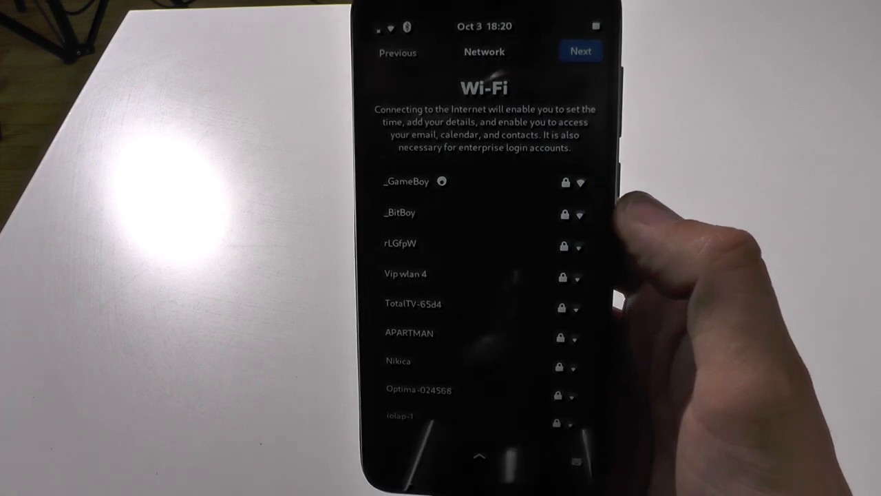
Step: Bring up the list of nearby Wi-Fi networks on the setup wizard's Network page
{"action": "left_click", "coordinate": [581, 51]}
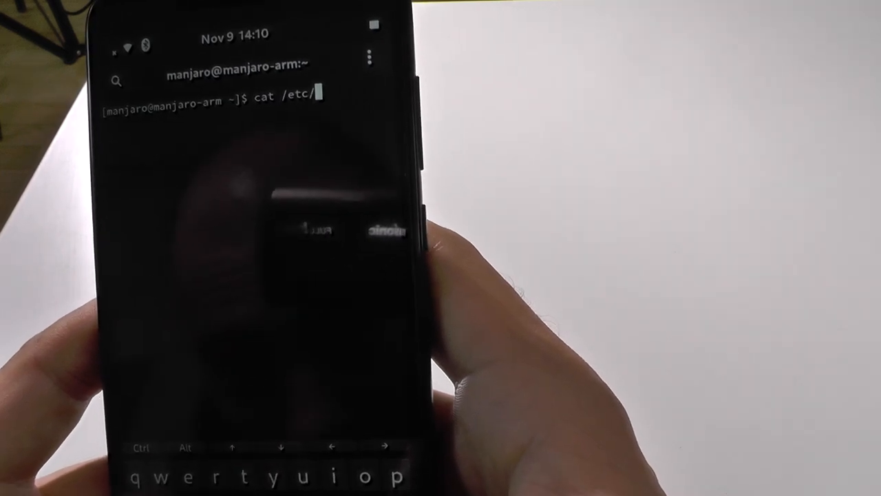
Step: Enter the '*' wildcard of 'cat /etc/*release' to show the OS release info
{"action": "type", "text": "*"}
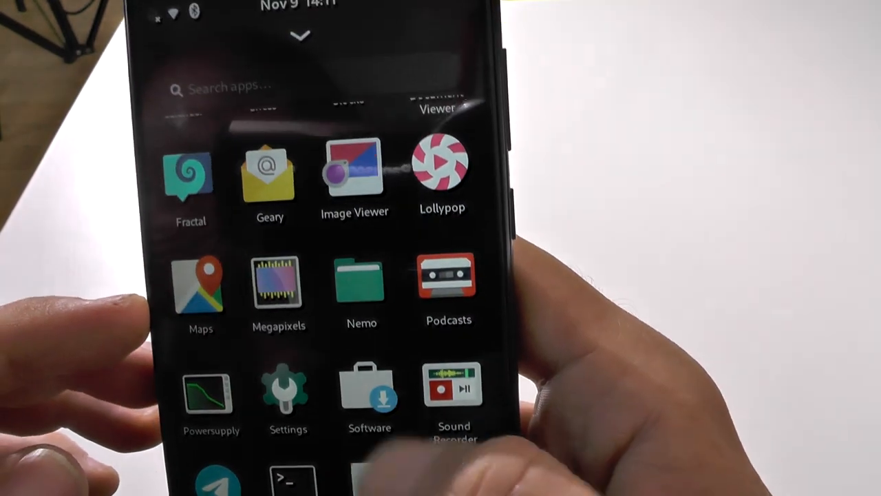
Step: Scroll the app drawer looking for Megapixels or another camera app
{"action": "scroll", "scroll_direction": "down", "scroll_amount": 3}
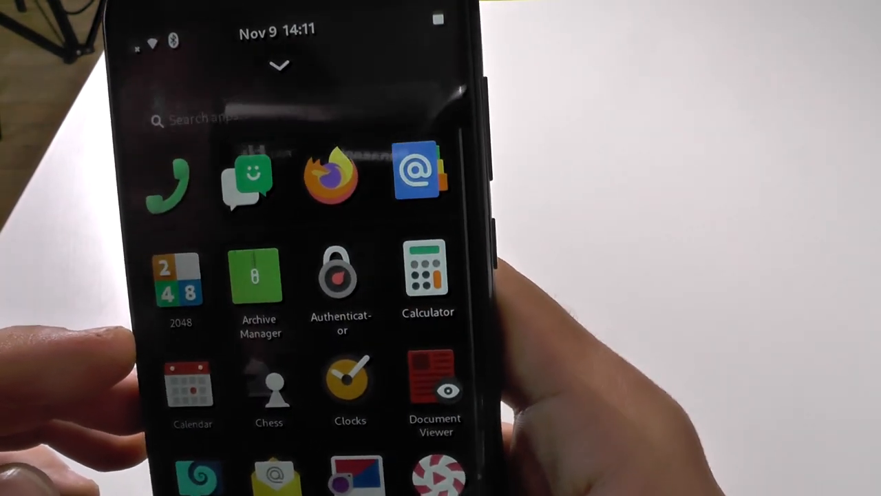